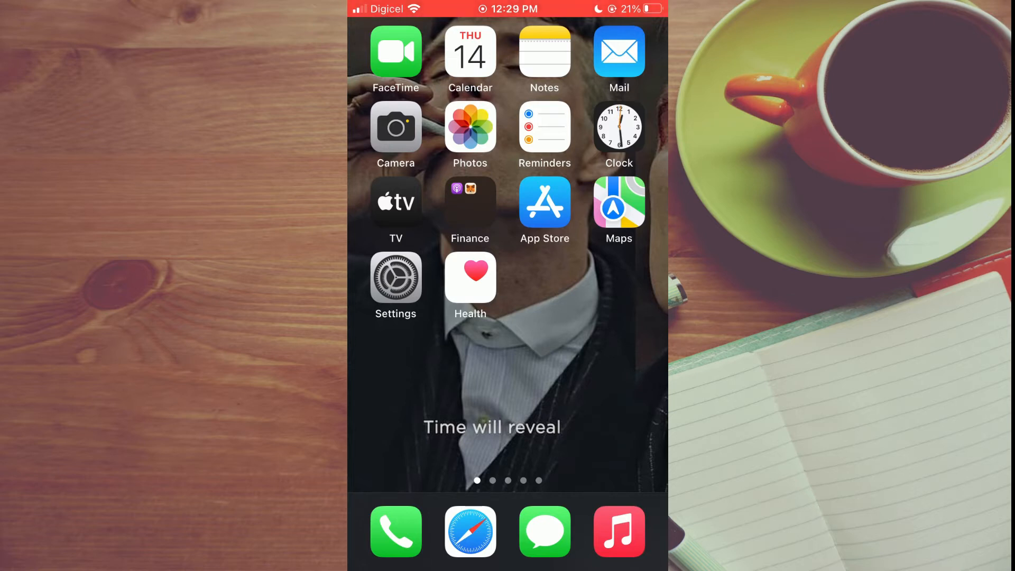
# Launch Settings and close the Low Battery alert
pyautogui.click(396, 285)
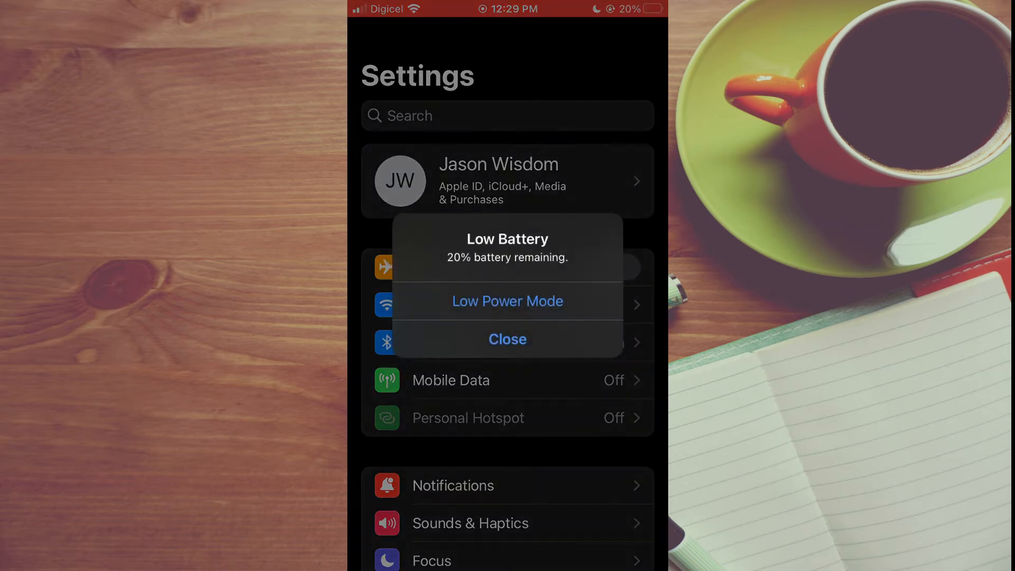
pyautogui.click(508, 339)
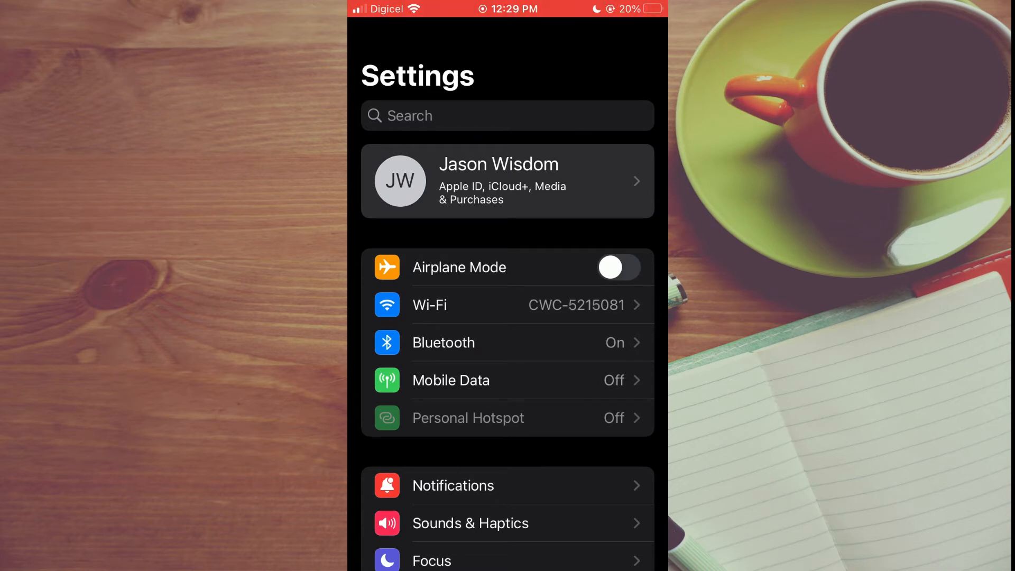
# Open the Apple ID Name, Phone Numbers, Email page in edit mode
pyautogui.click(508, 181)
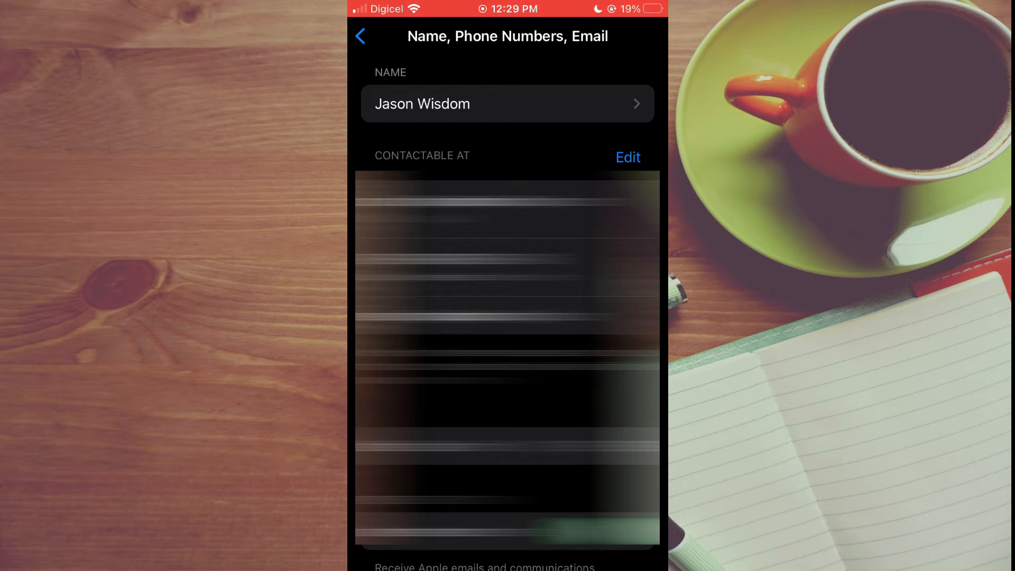
pyautogui.click(626, 158)
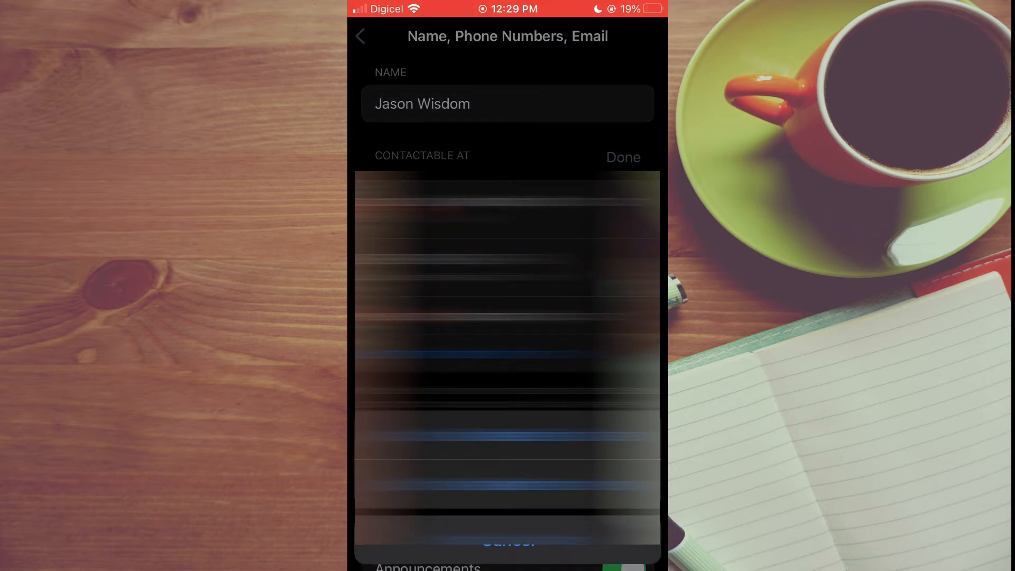
# Start an Add Phone Number form, cancel it, and leave the Apple ID pages
pyautogui.click(622, 157)
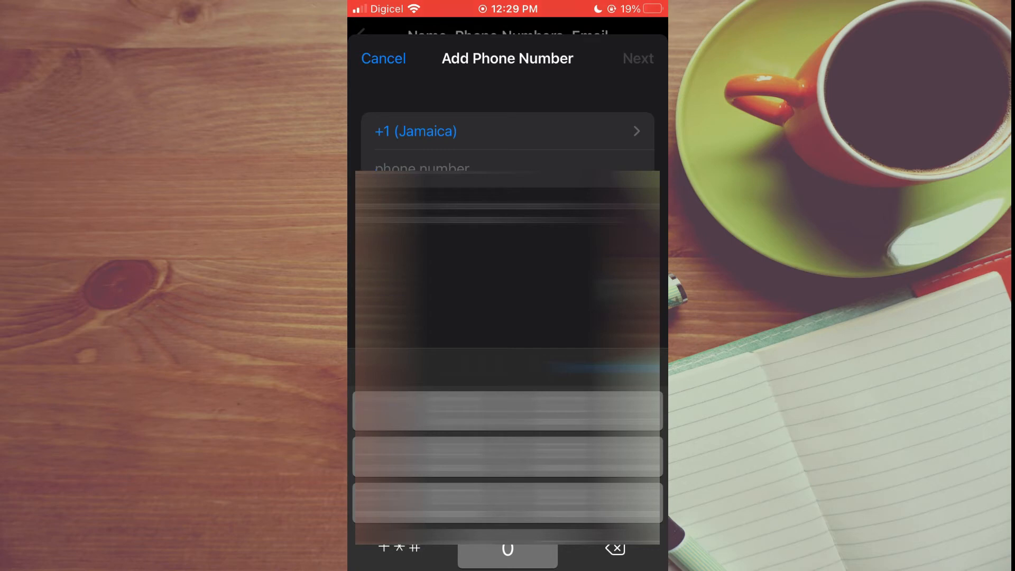
pyautogui.click(507, 169)
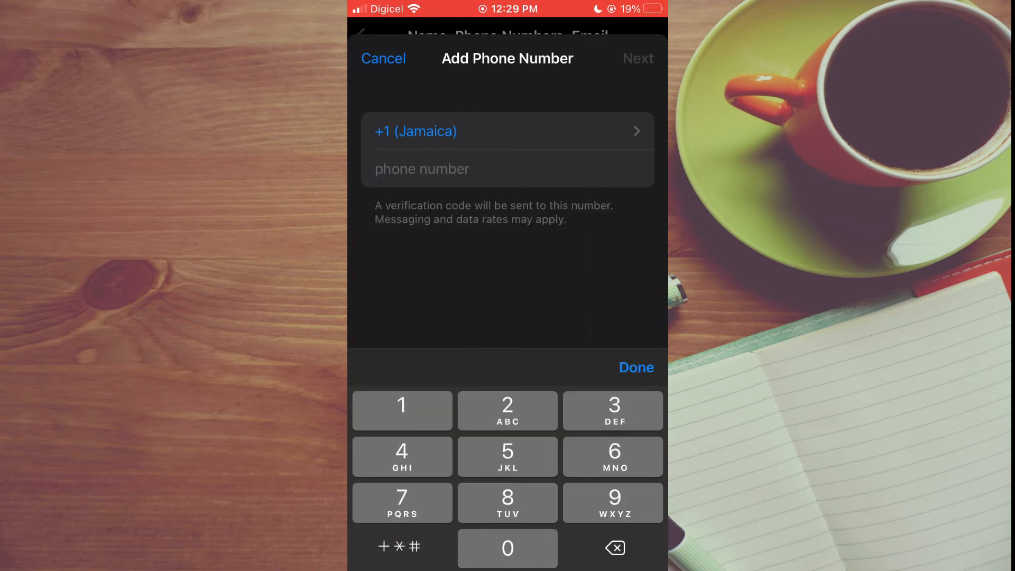
pyautogui.click(383, 59)
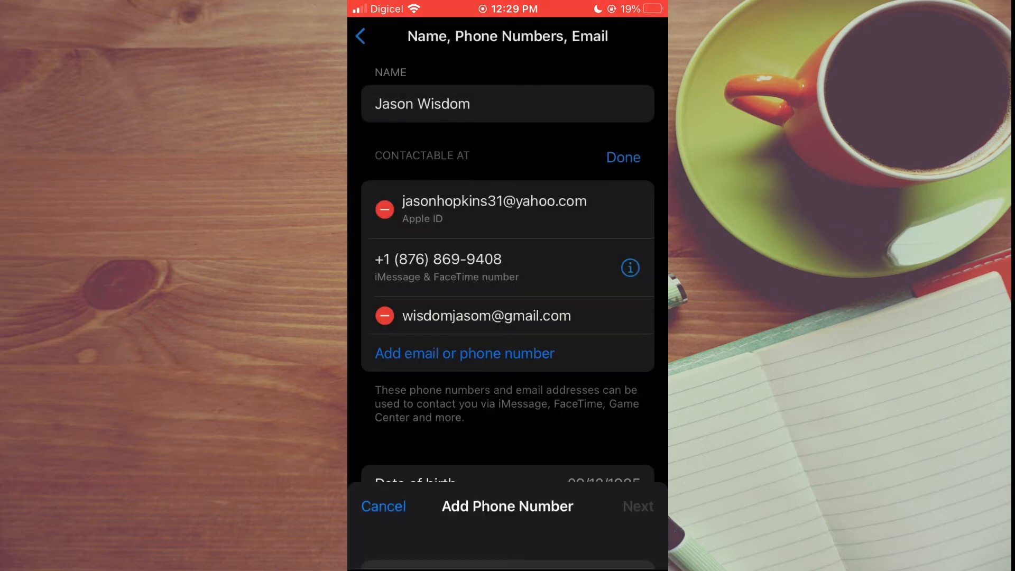
pyautogui.click(360, 36)
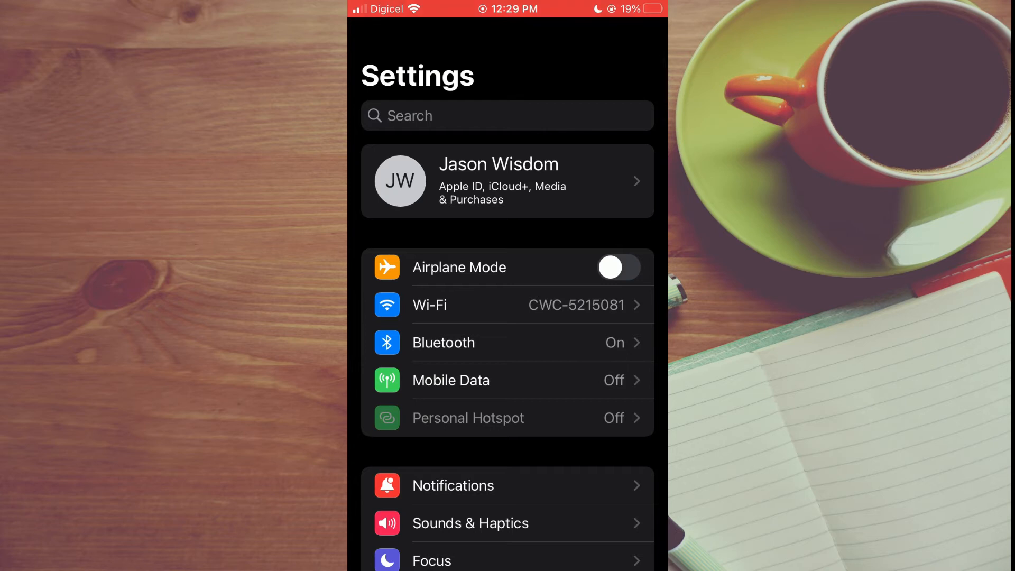
# Scroll to Messages and open its Send & Receive addresses page
pyautogui.scroll(-3)
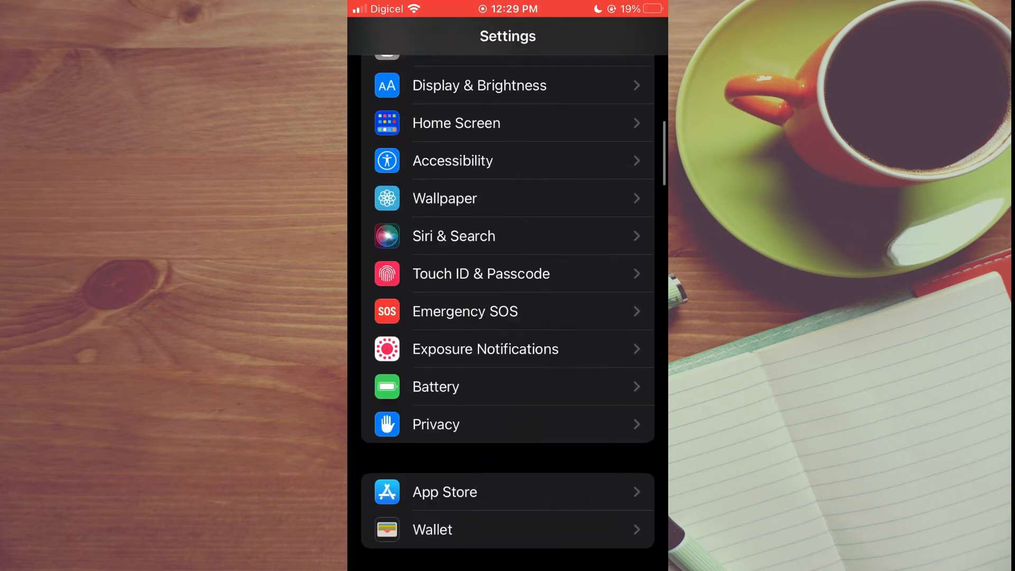
pyautogui.scroll(-3)
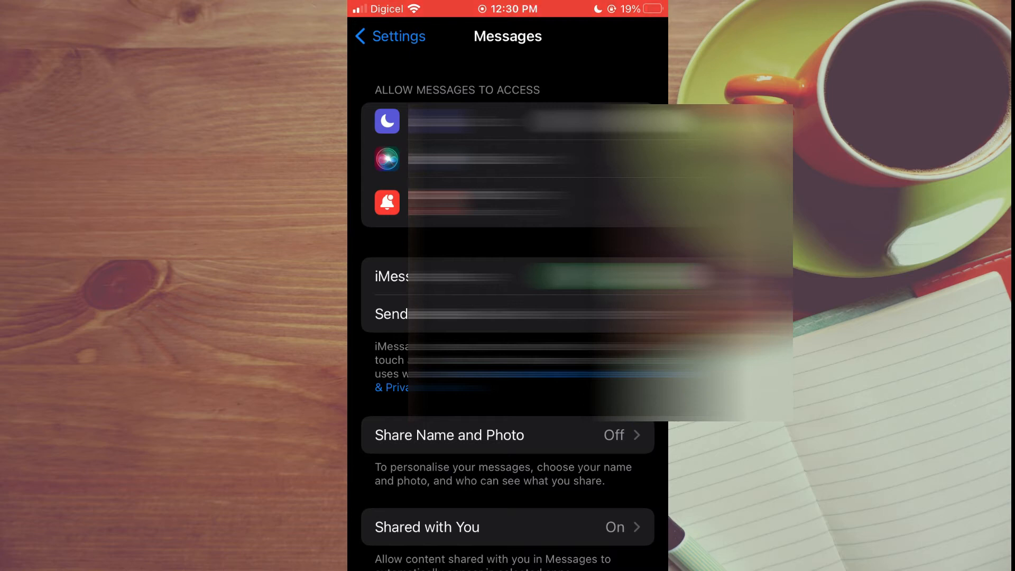
pyautogui.click(392, 277)
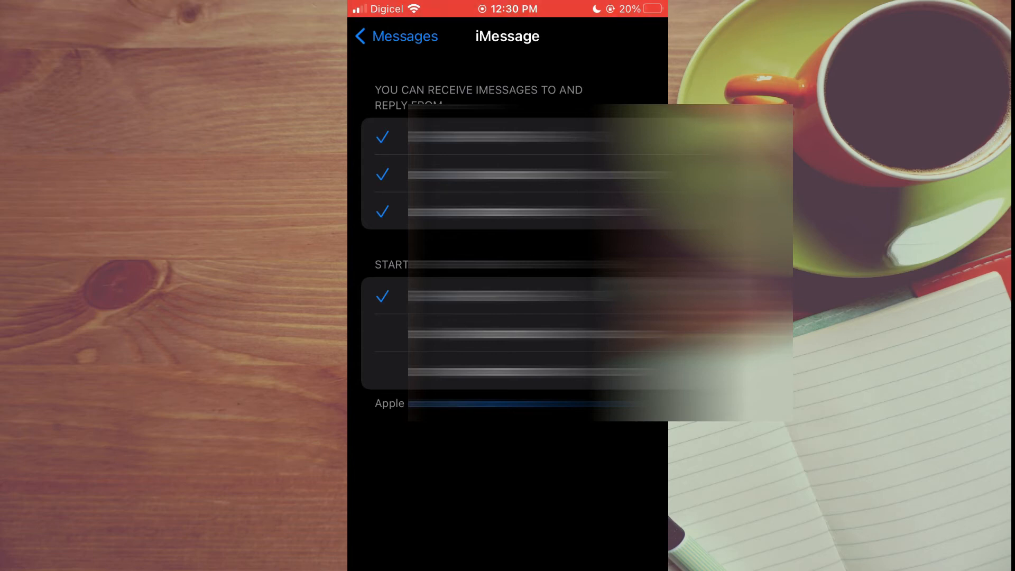
# Go back to Messages settings and scroll to the receipts, SMS and MMS options
pyautogui.click(388, 36)
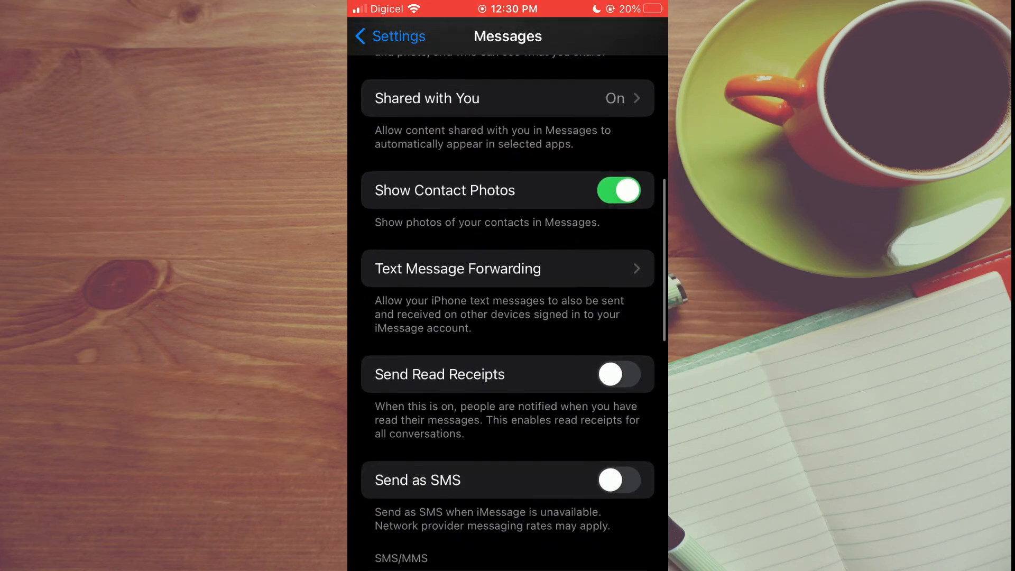
pyautogui.scroll(3)
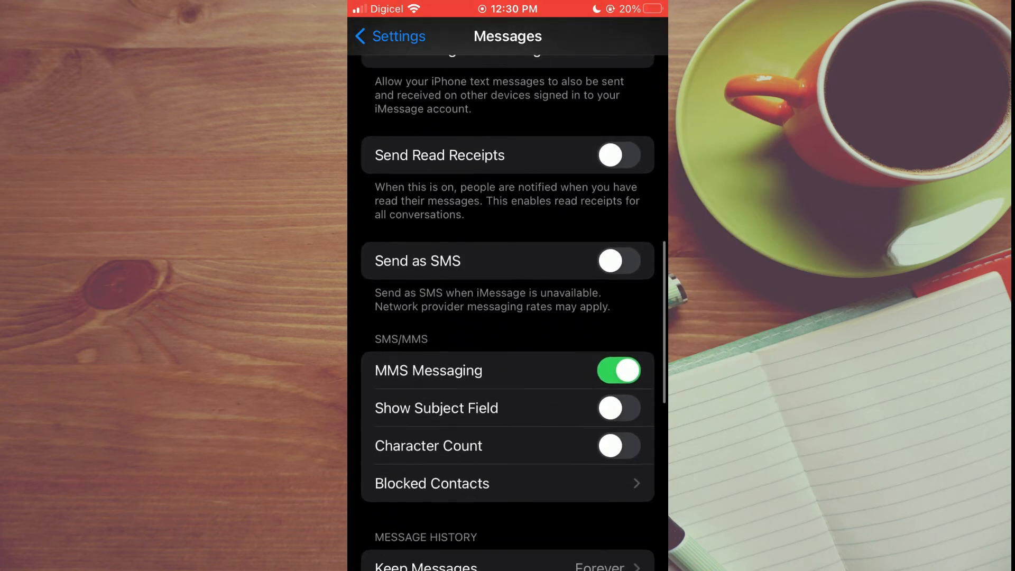
pyautogui.scroll(3)
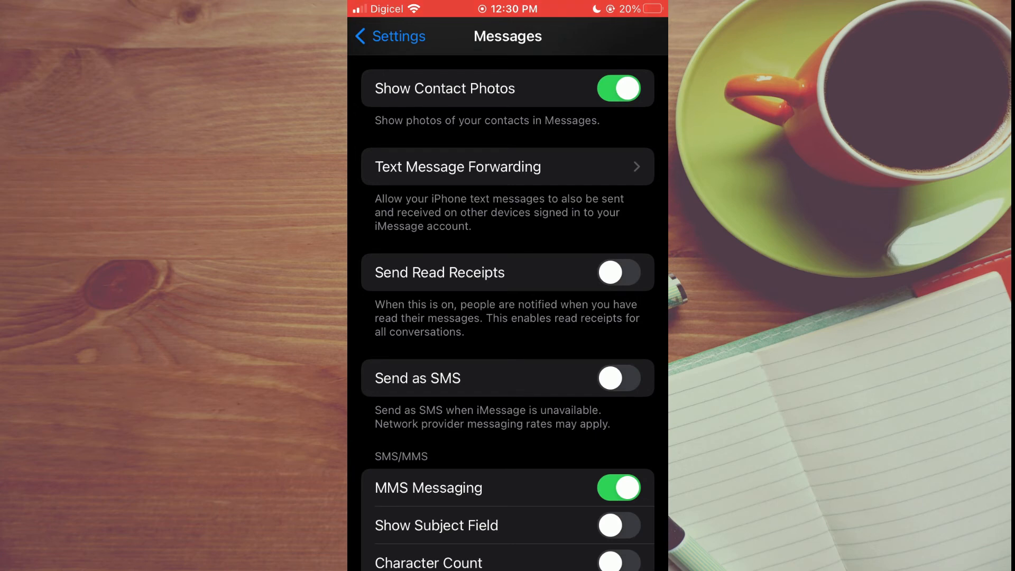
pyautogui.click(508, 167)
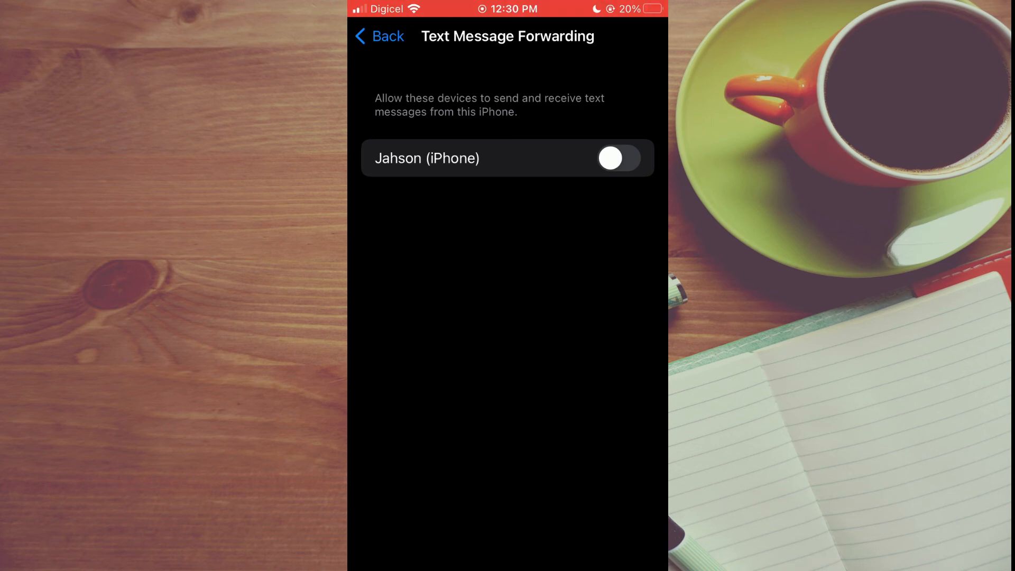
pyautogui.click(377, 37)
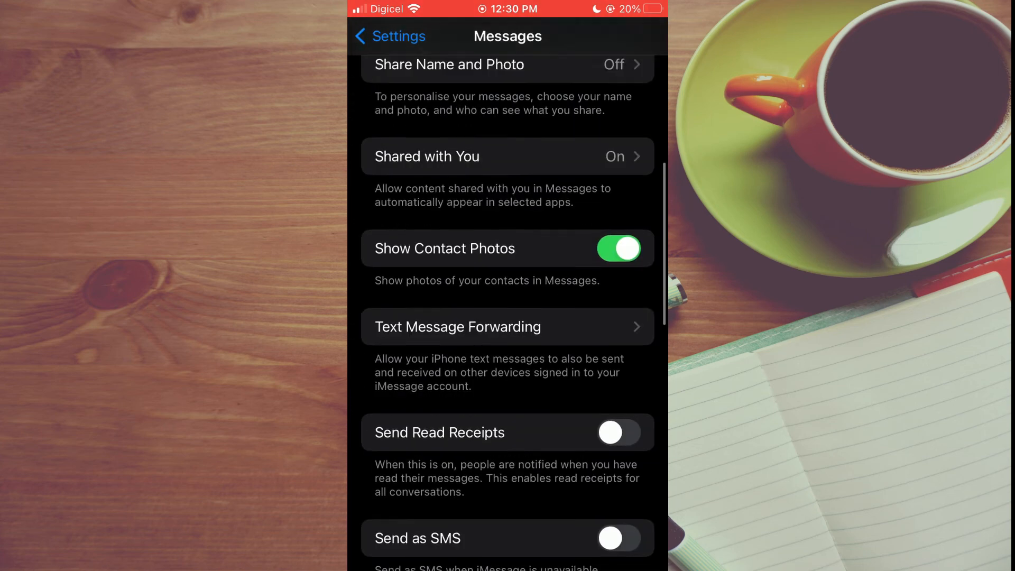
pyautogui.scroll(-3)
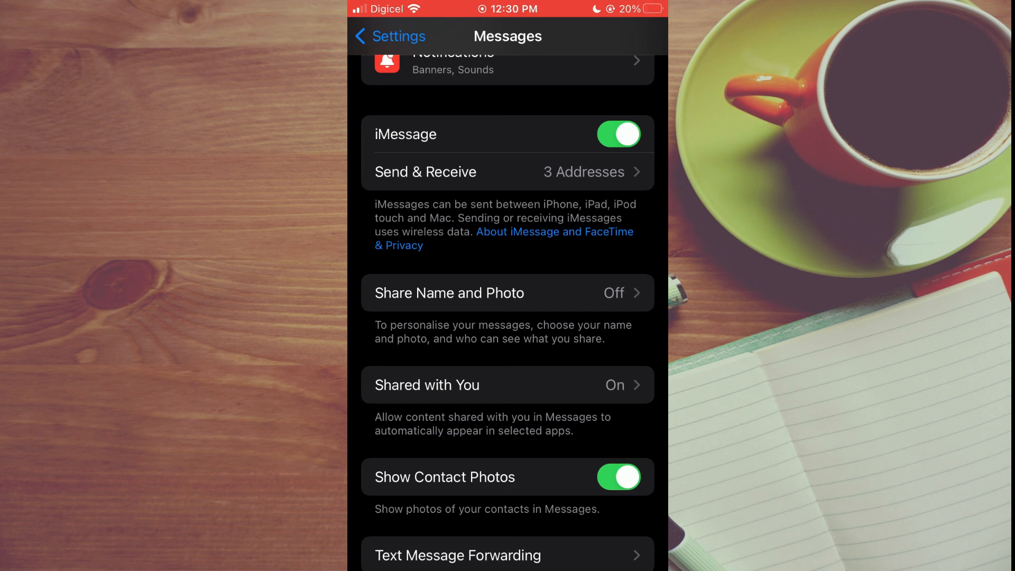
pyautogui.scroll(-3)
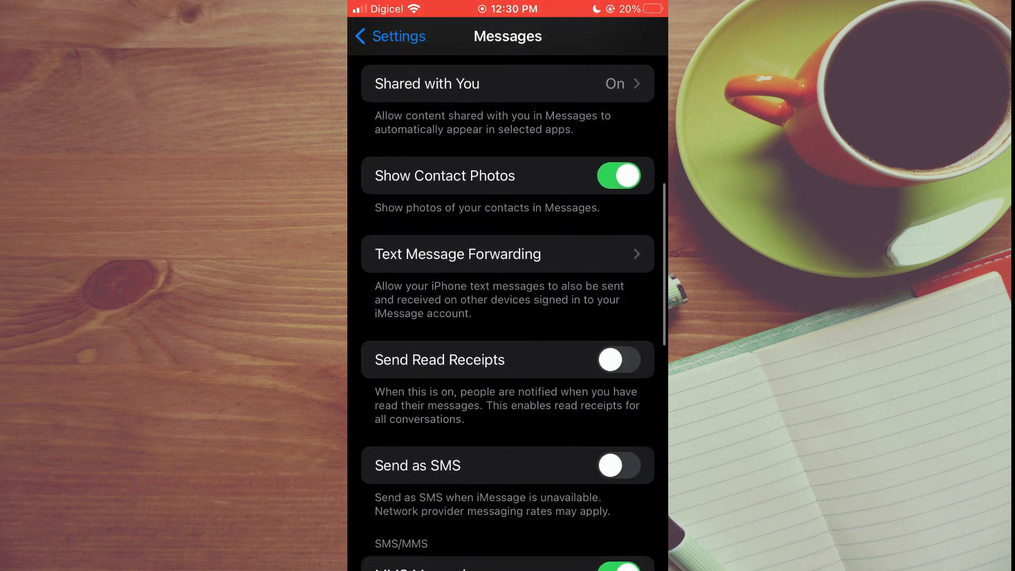
pyautogui.scroll(-3)
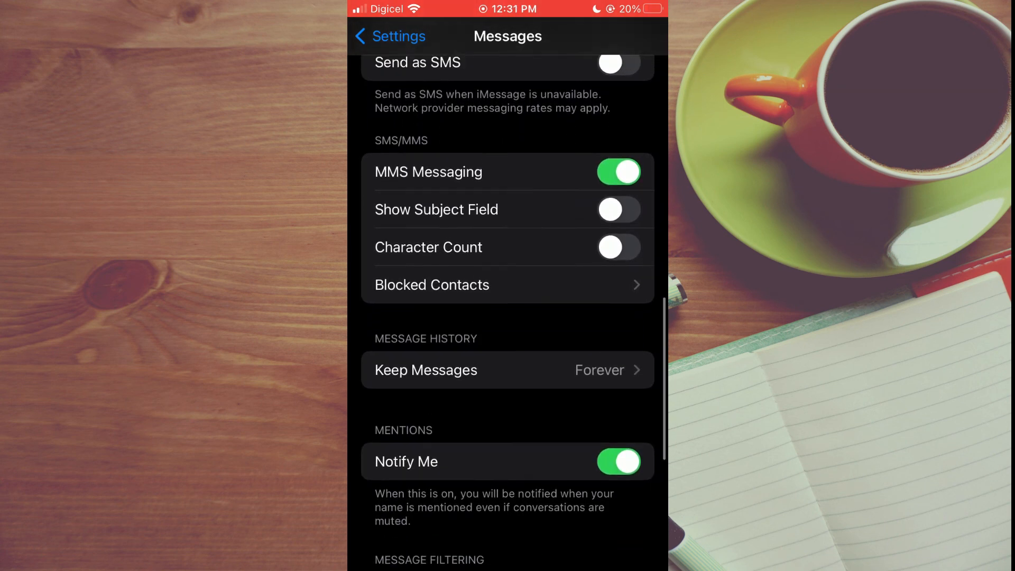
pyautogui.scroll(3)
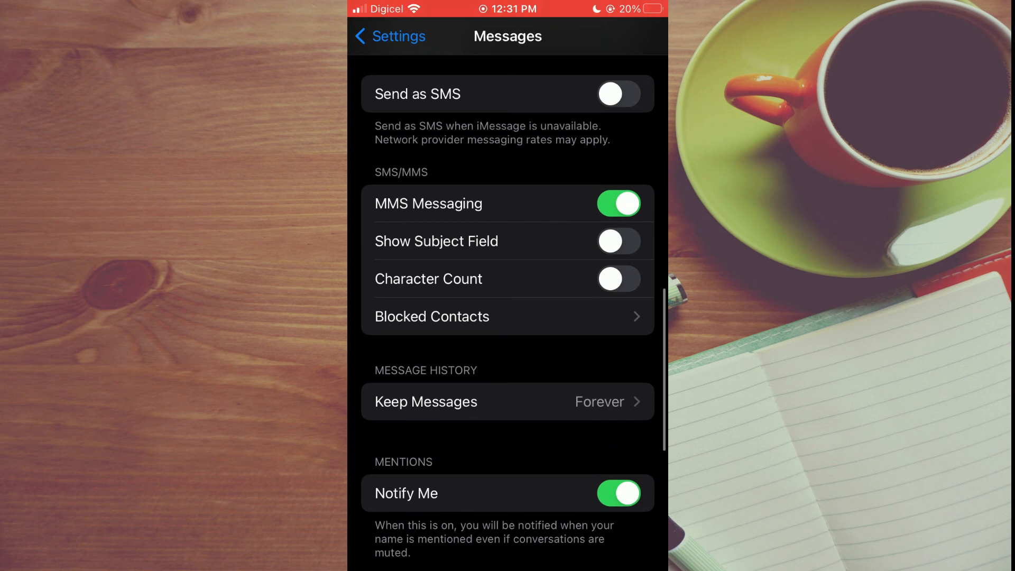